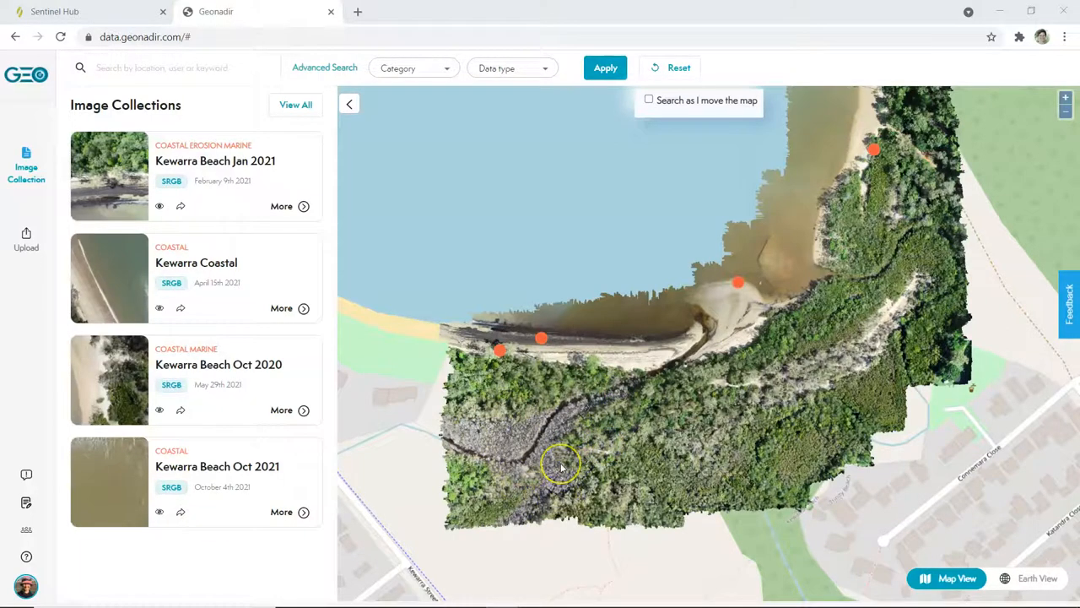
mouse_move(560, 469)
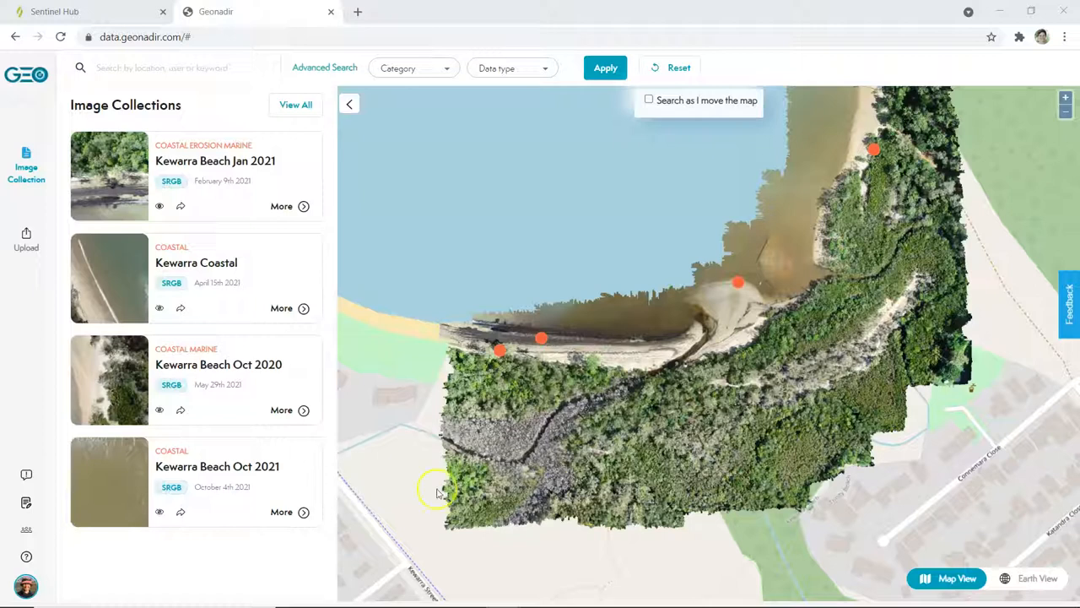
Preview the finished timelapse GIF in its window, then put it away
left_click(327, 594)
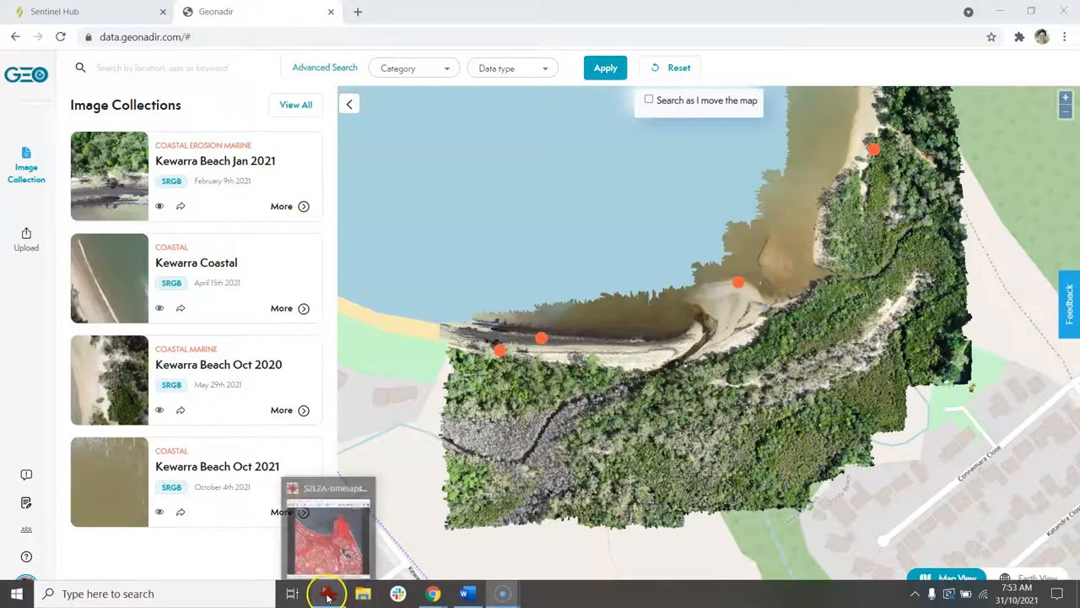
left_click(327, 594)
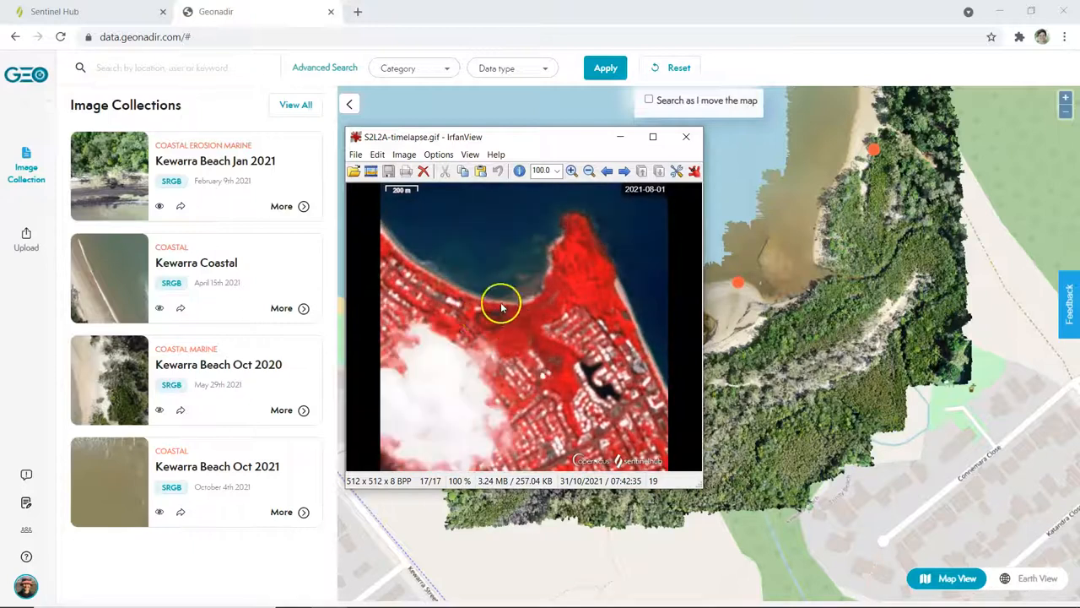
left_click(623, 171)
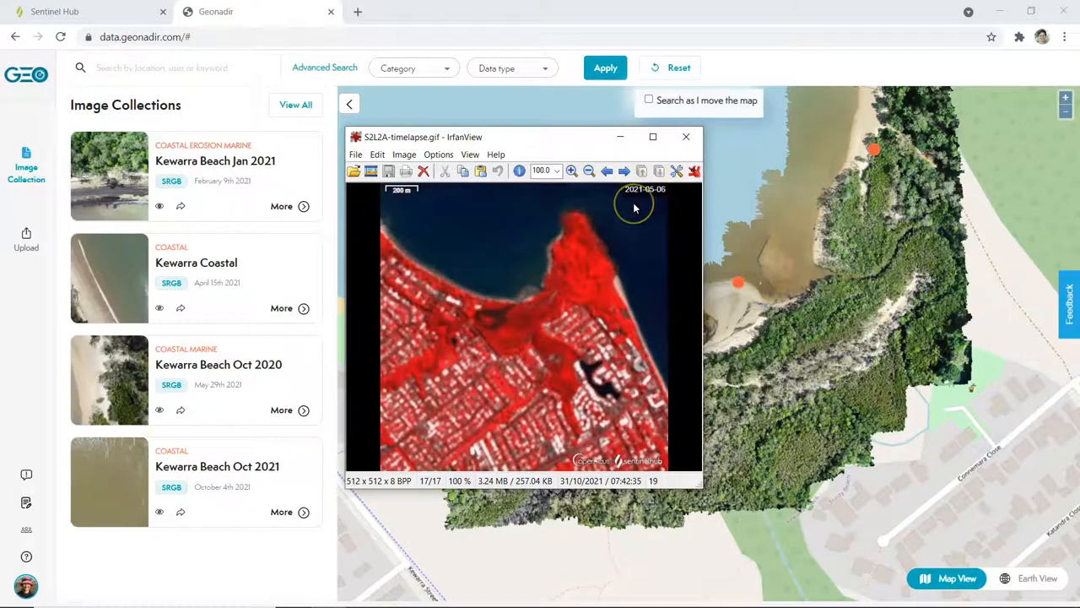
left_click(685, 135)
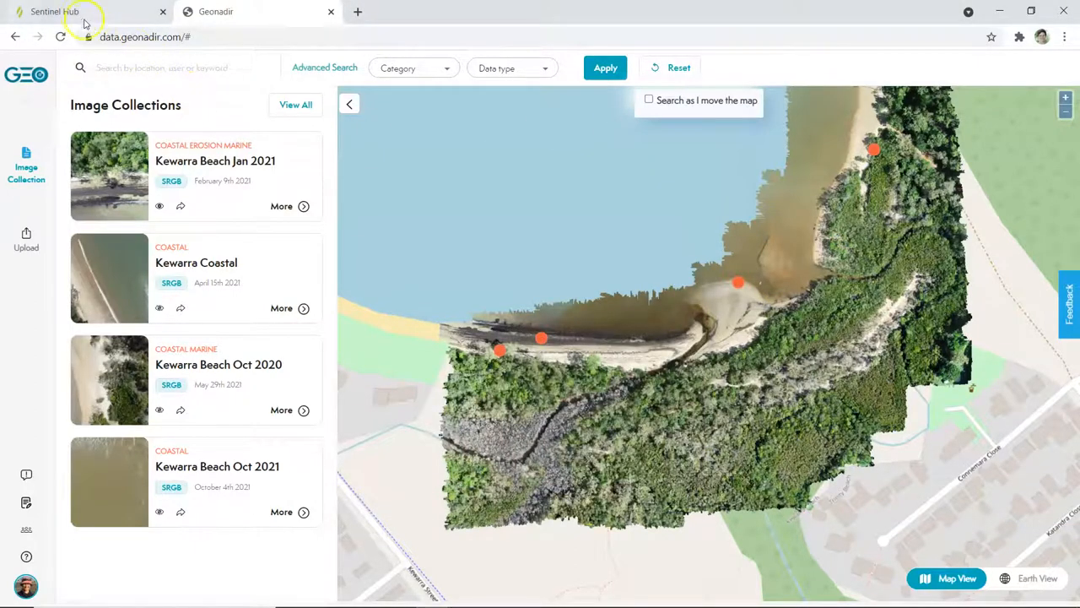
From the Sentinel Hub site's Explore menu, reach the EO Browser page and start exploring
left_click(81, 13)
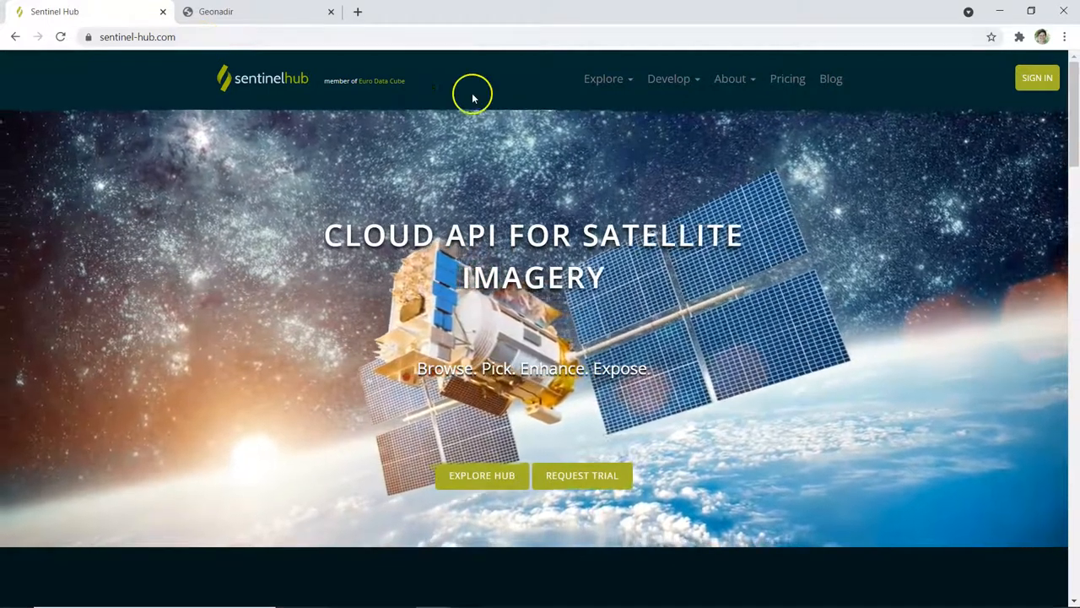
left_click(604, 77)
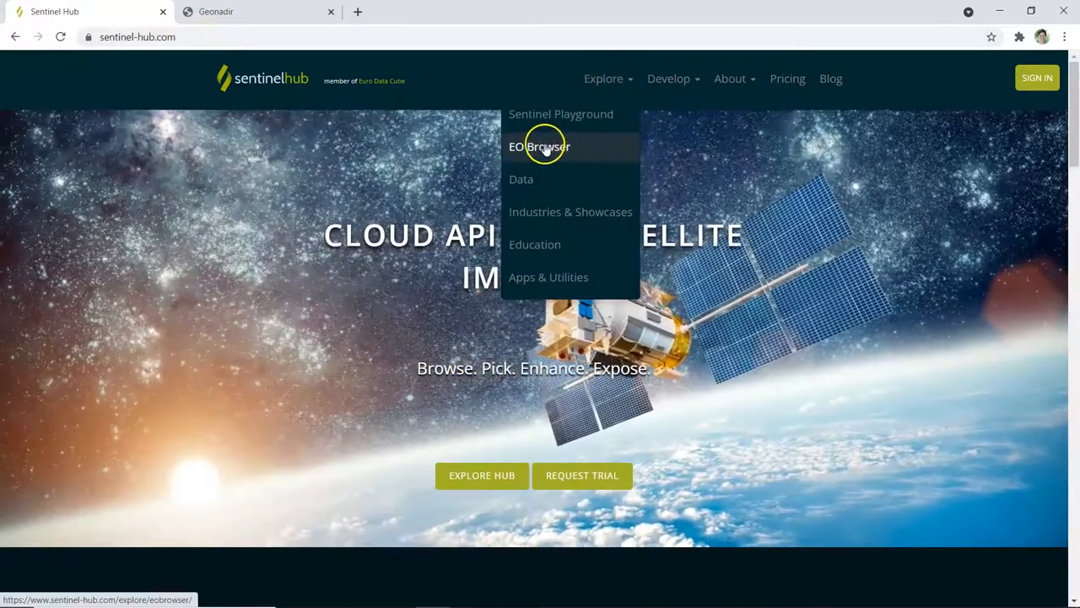
left_click(540, 145)
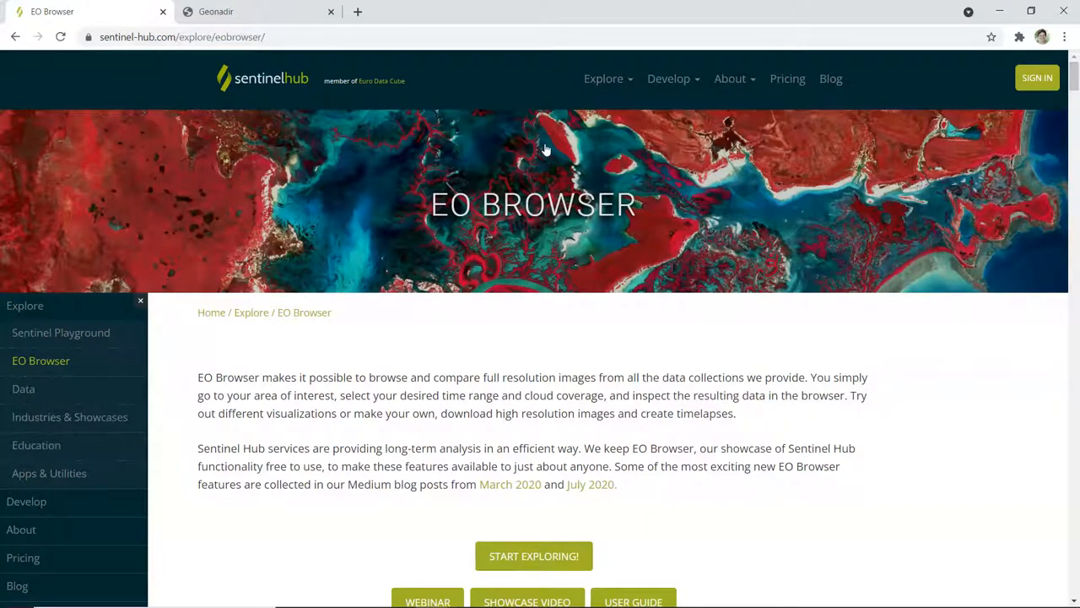
left_click(533, 555)
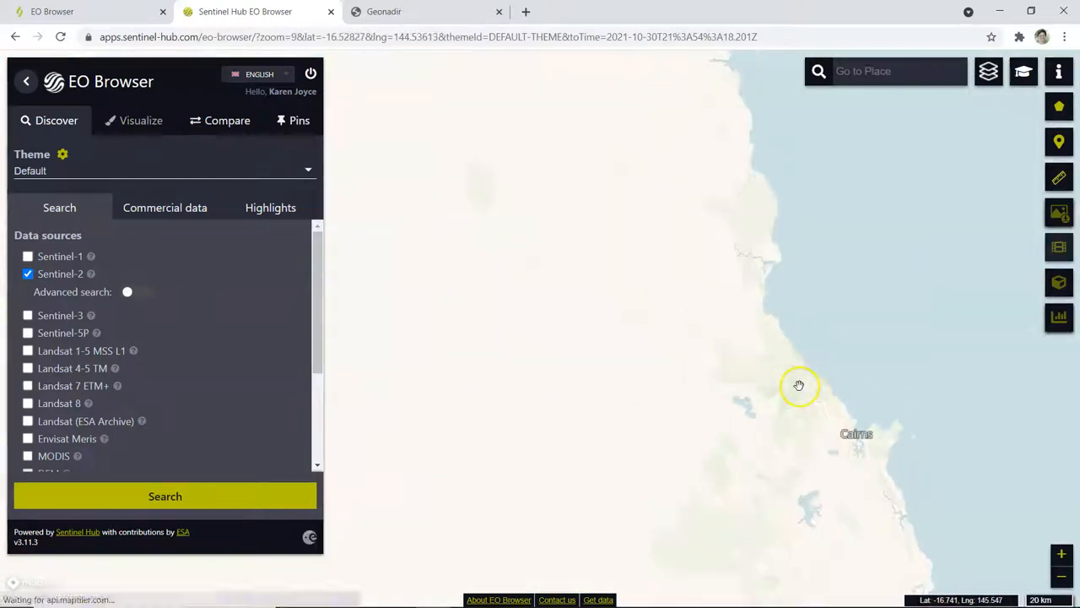
Pan the map from Cairns up to the Kewarra Beach coastline
left_click_drag(800, 385, 675, 331)
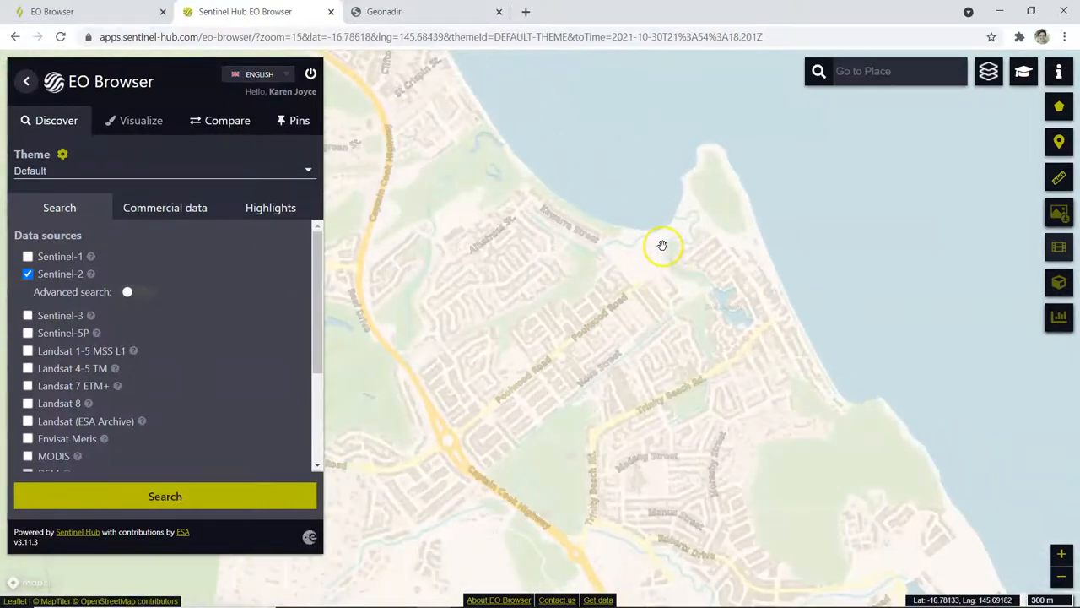
left_click_drag(662, 245, 667, 329)
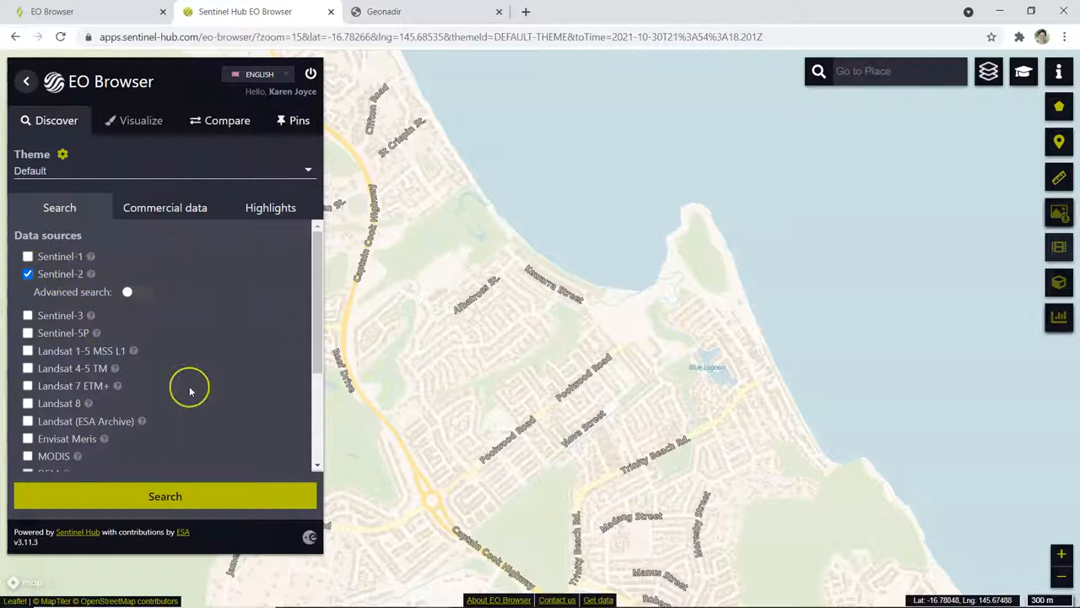
Set the time range start to January 2020 and search for Sentinel-2 scenes
scroll("down", 3)
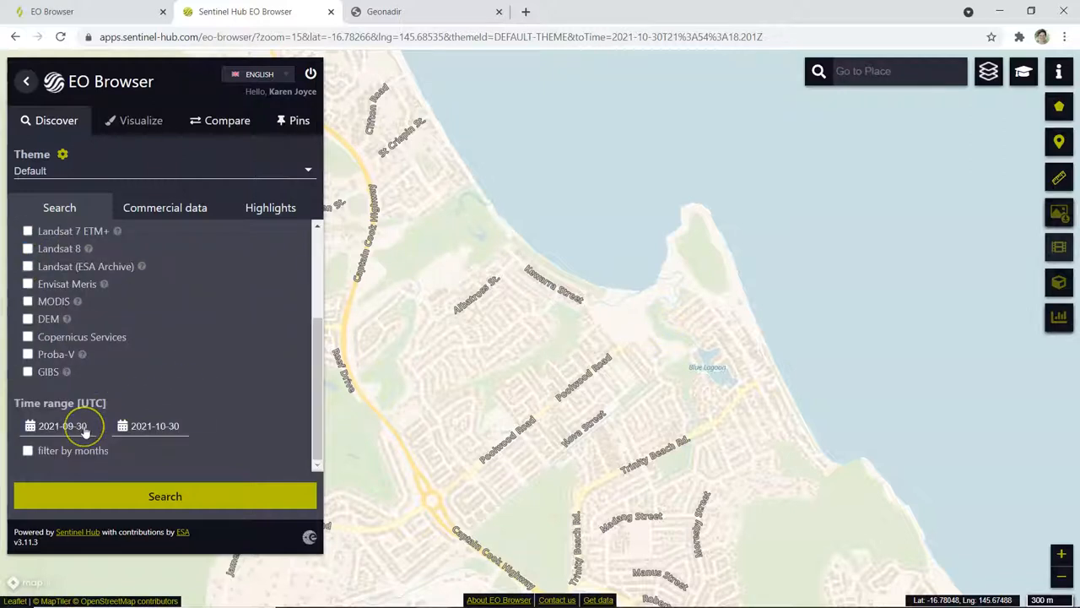
left_click(63, 426)
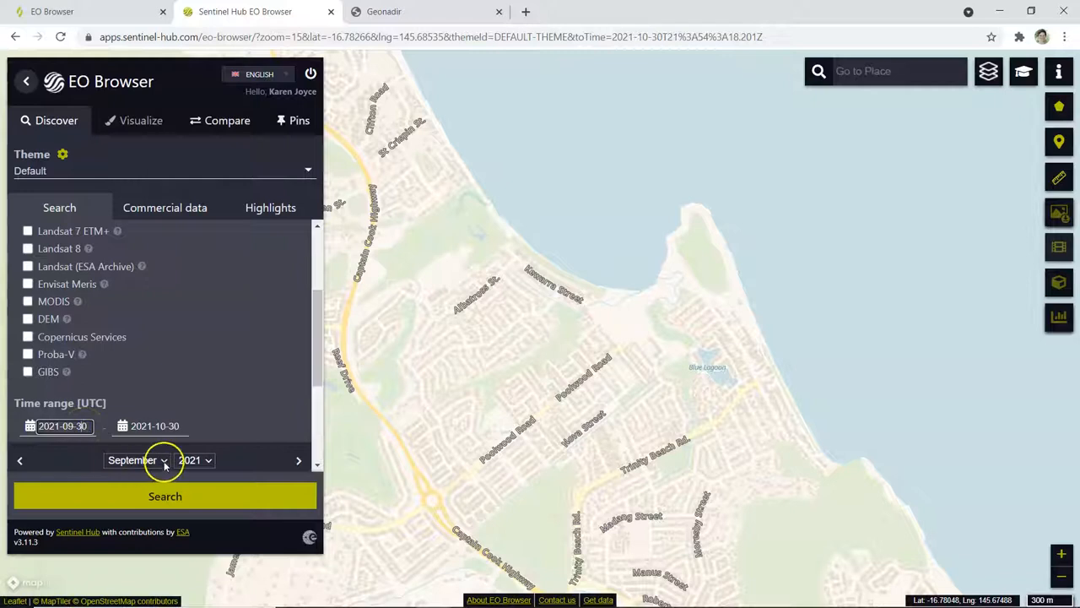
left_click(135, 459)
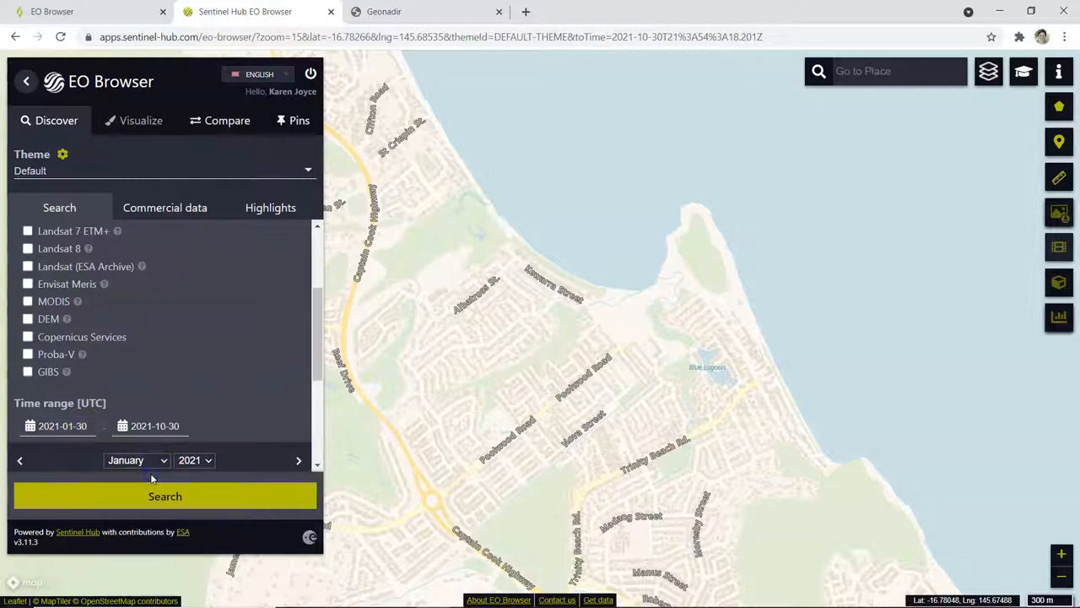
left_click(194, 459)
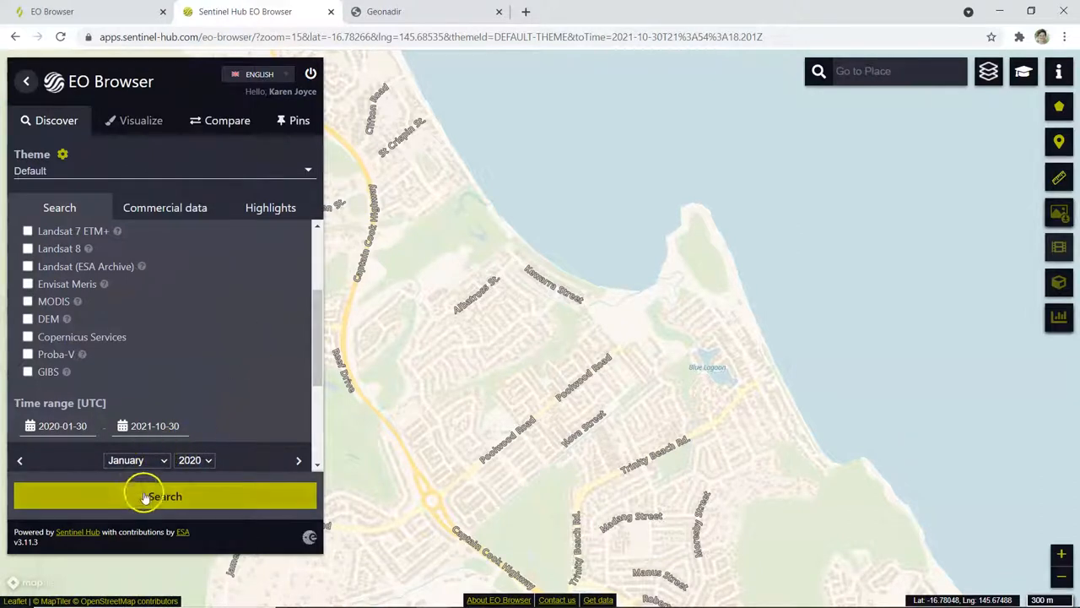
left_click(165, 496)
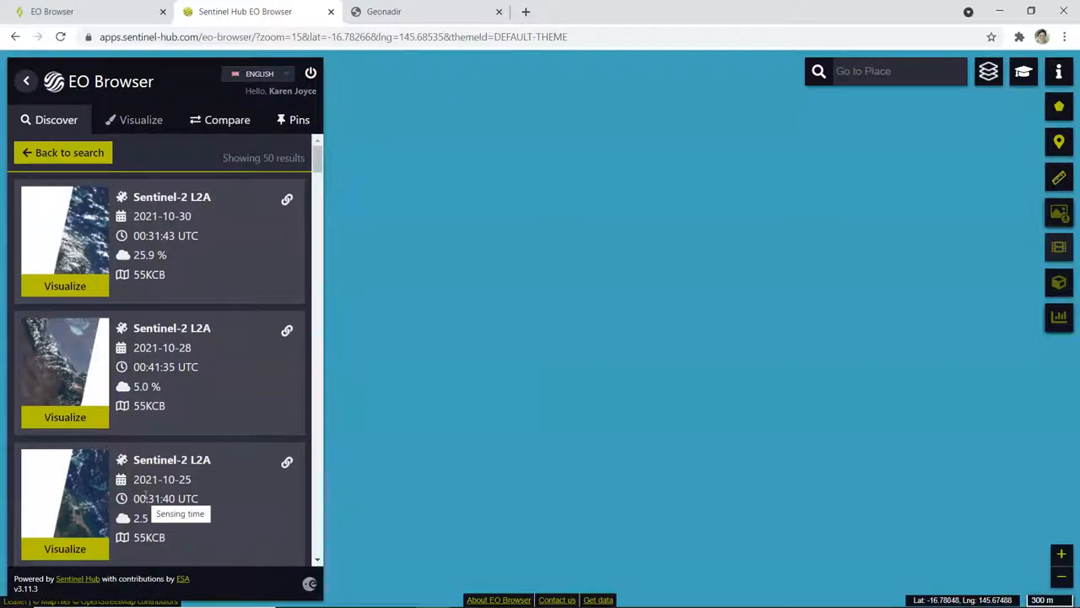
mouse_move(64, 285)
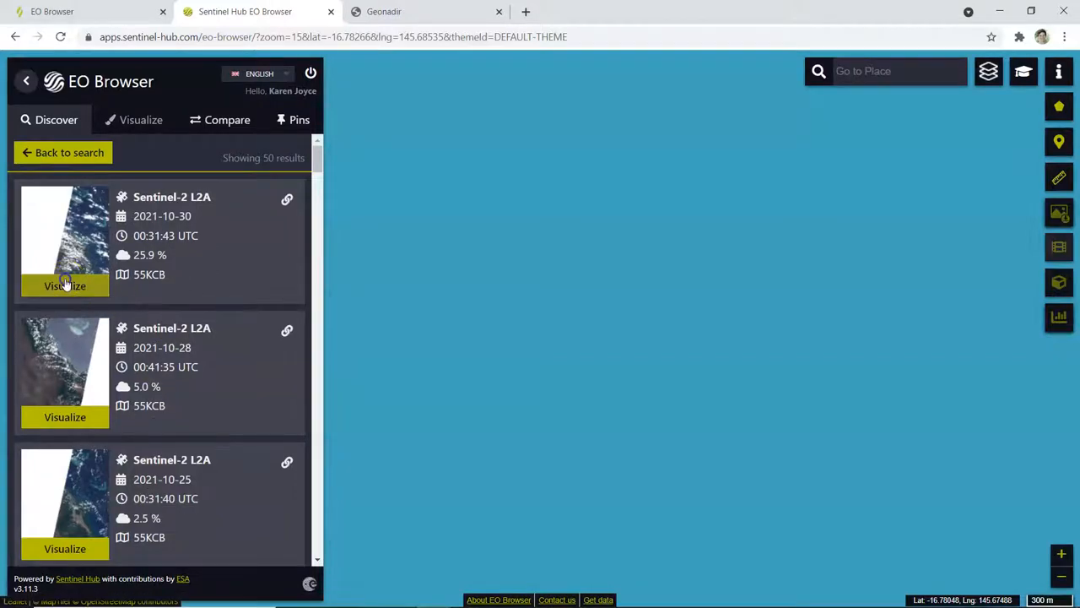
Visualize the 2021-10-30 Sentinel-2 L2A result on the map
left_click(64, 286)
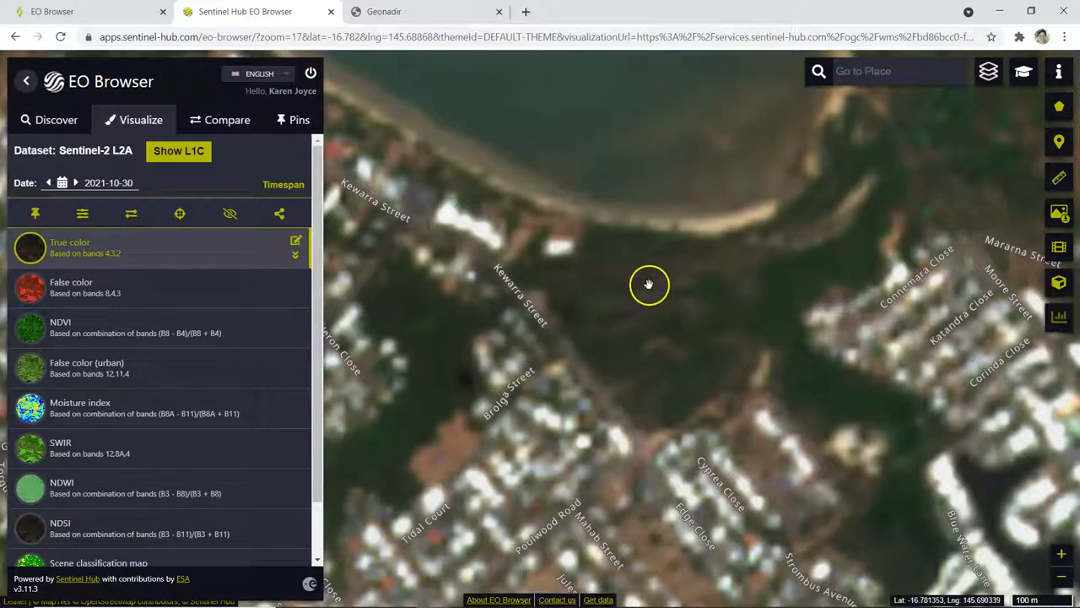
Switch the Kewarra Beach scene to the False color layer so vegetation shows red
left_click_drag(650, 283, 577, 314)
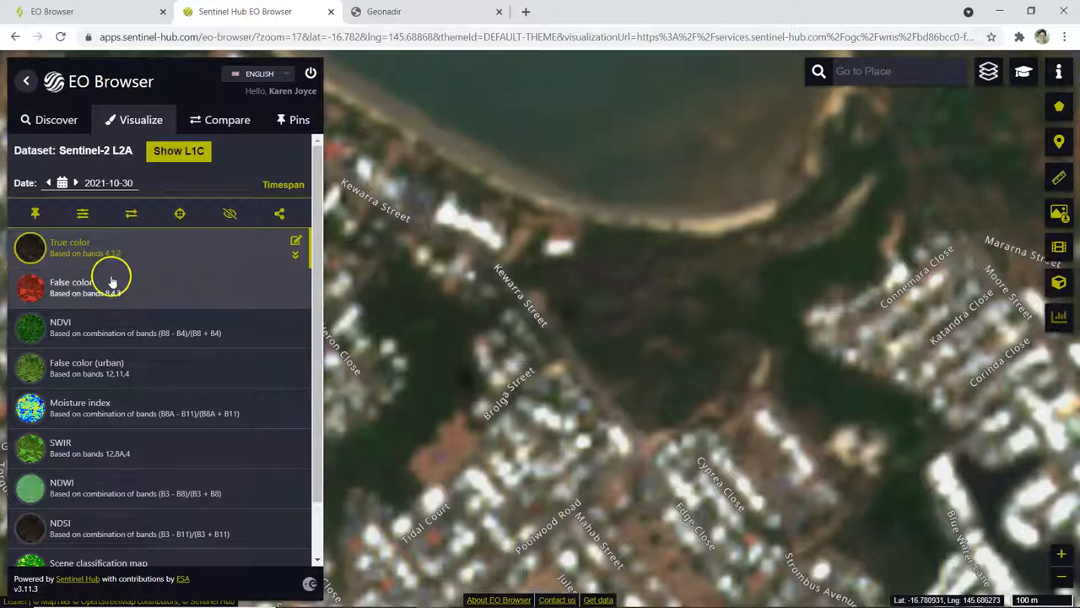
left_click(71, 281)
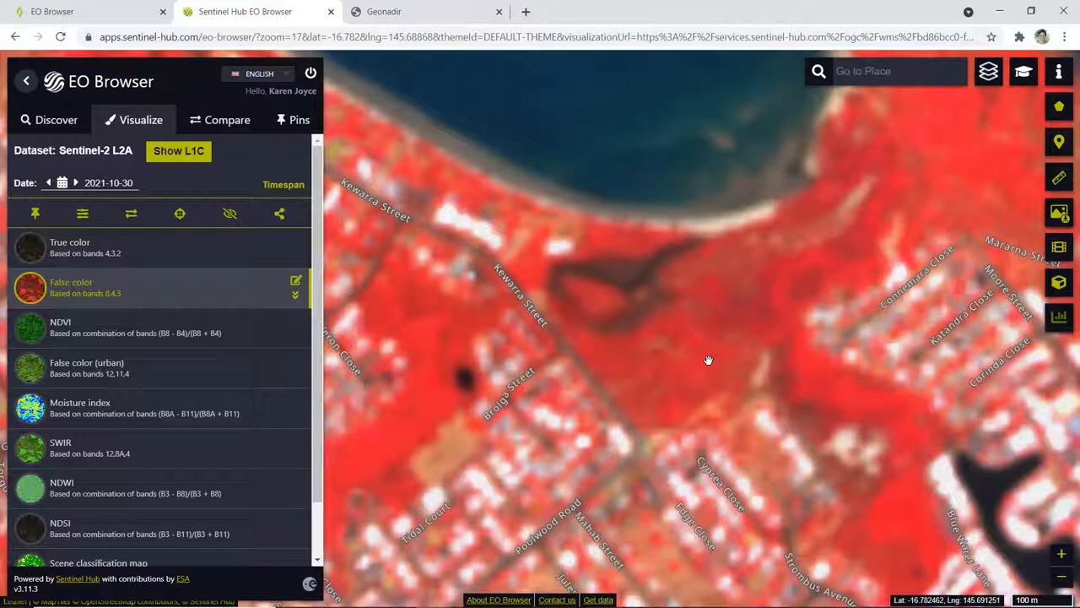
mouse_move(646, 271)
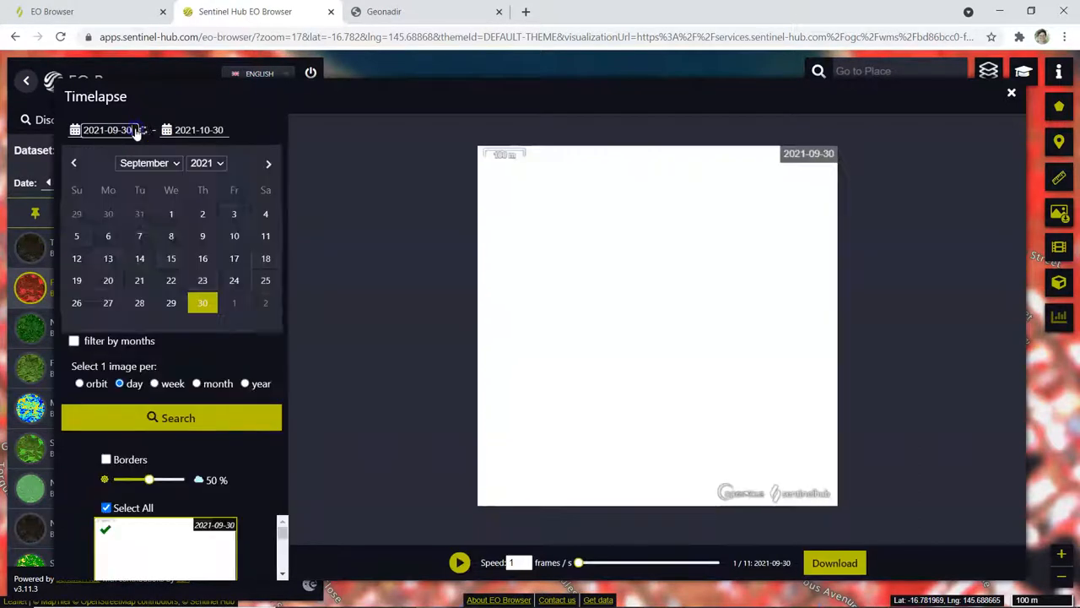
Set the timelapse start to January 2020 and the interval to one image per month
left_click(148, 162)
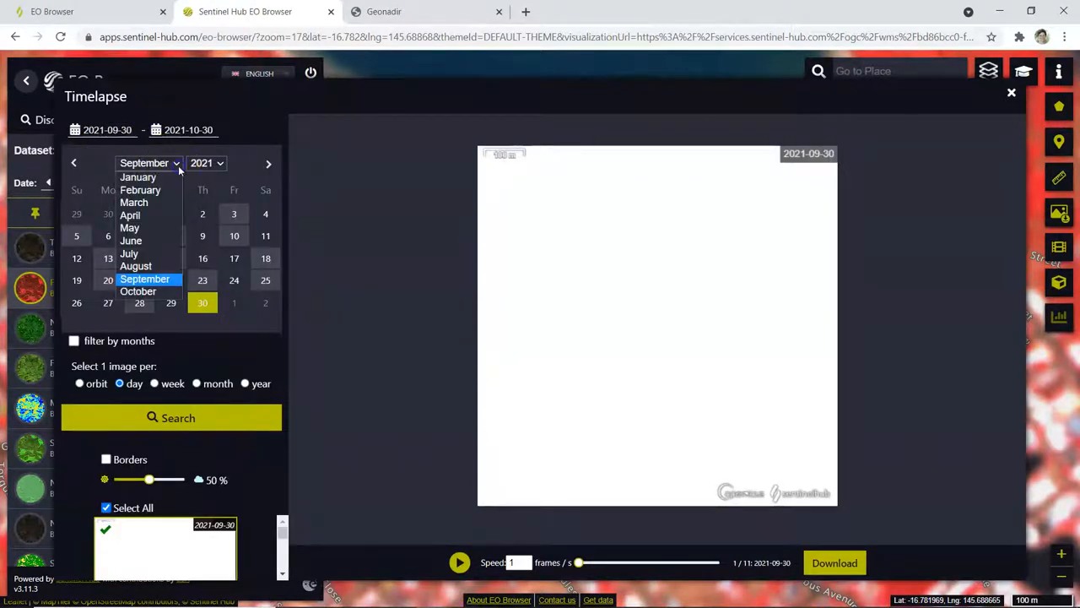
left_click(139, 177)
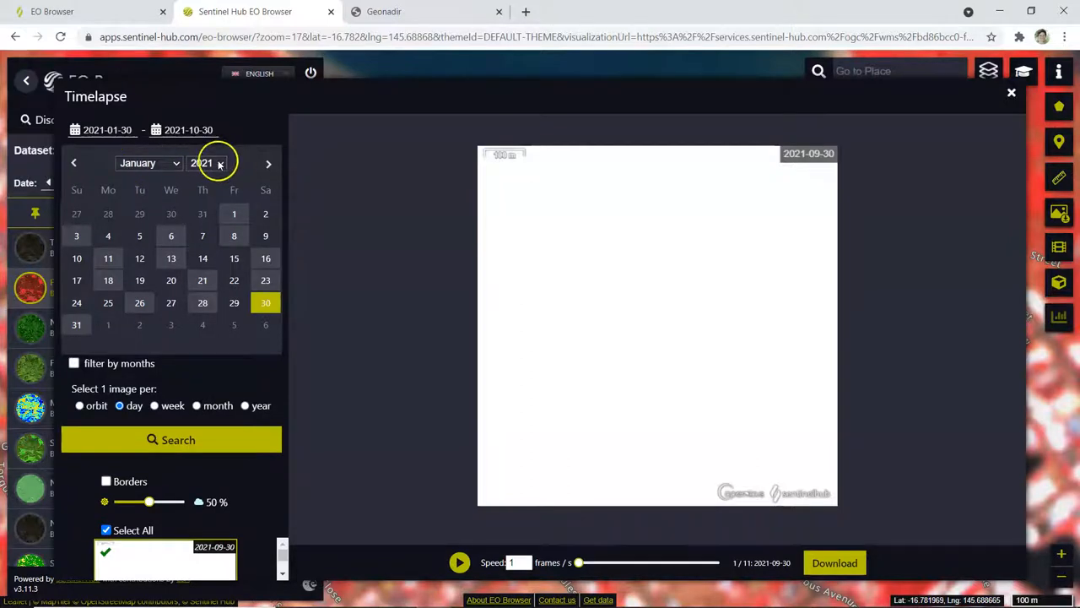
left_click(221, 162)
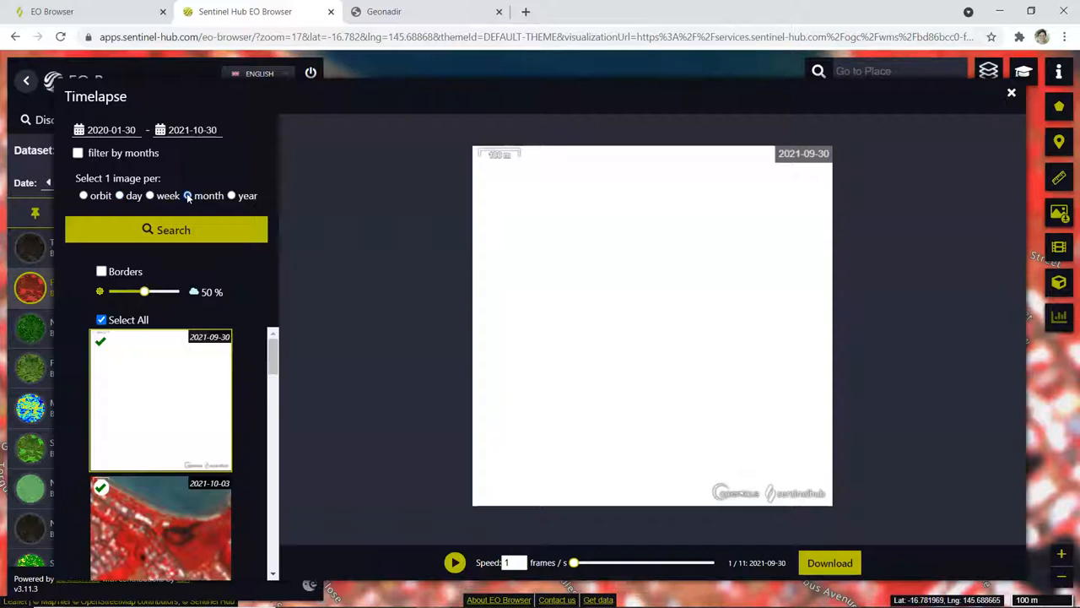
left_click(165, 229)
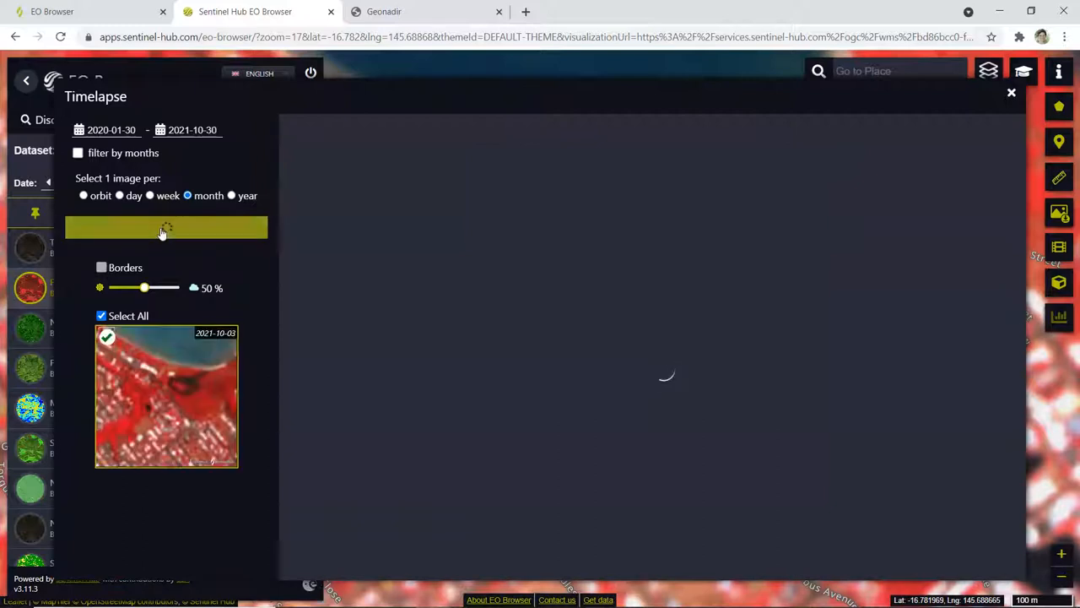
Search the monthly timelapse frames and lower the cloud coverage limit from 50% to 10%
left_click(165, 228)
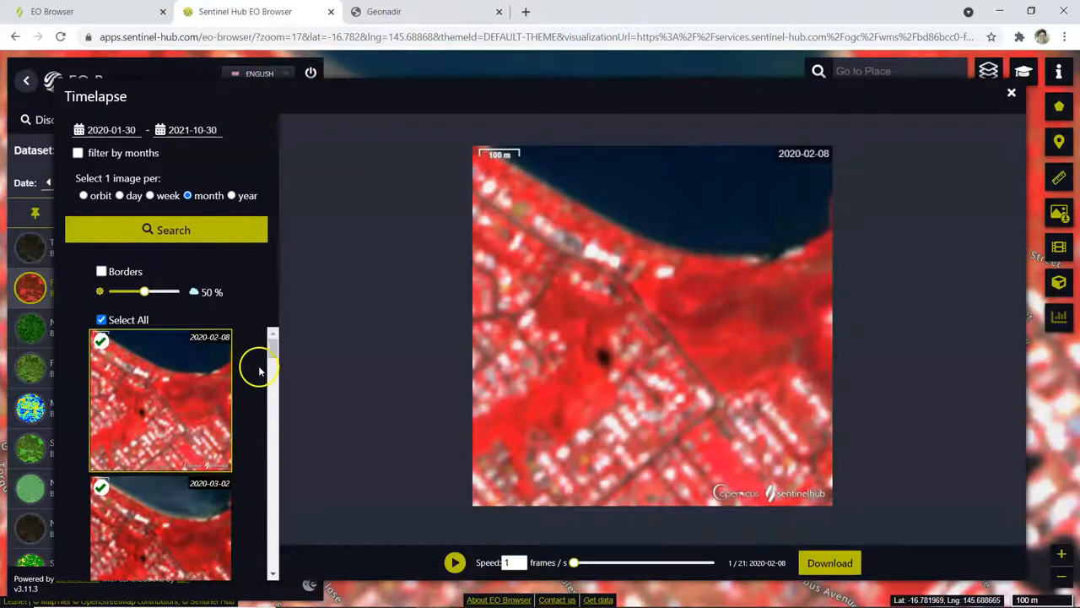
scroll("down", 3)
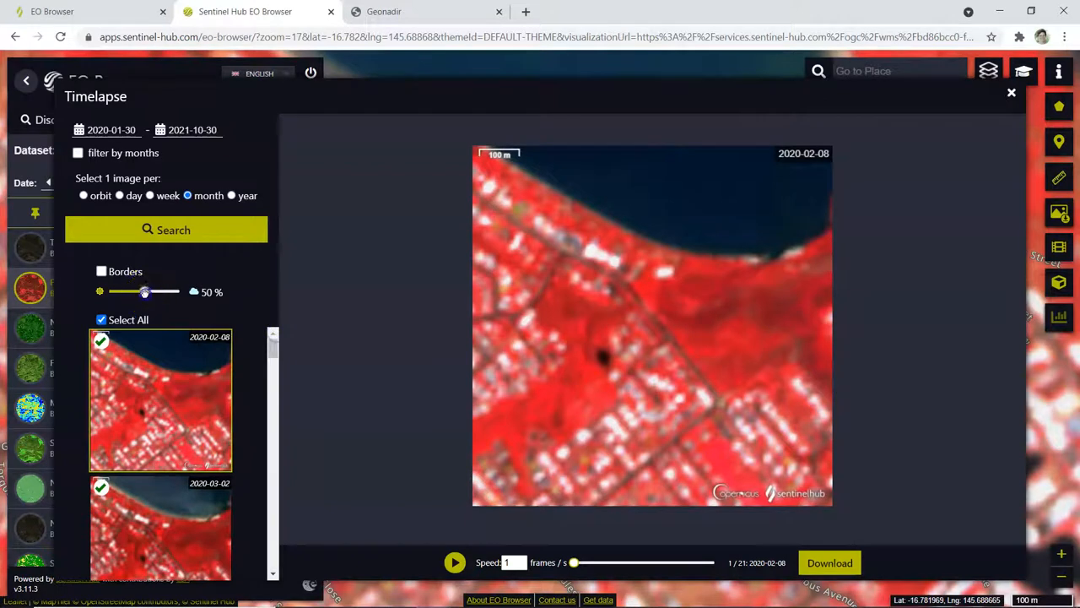
left_click_drag(145, 290, 116, 290)
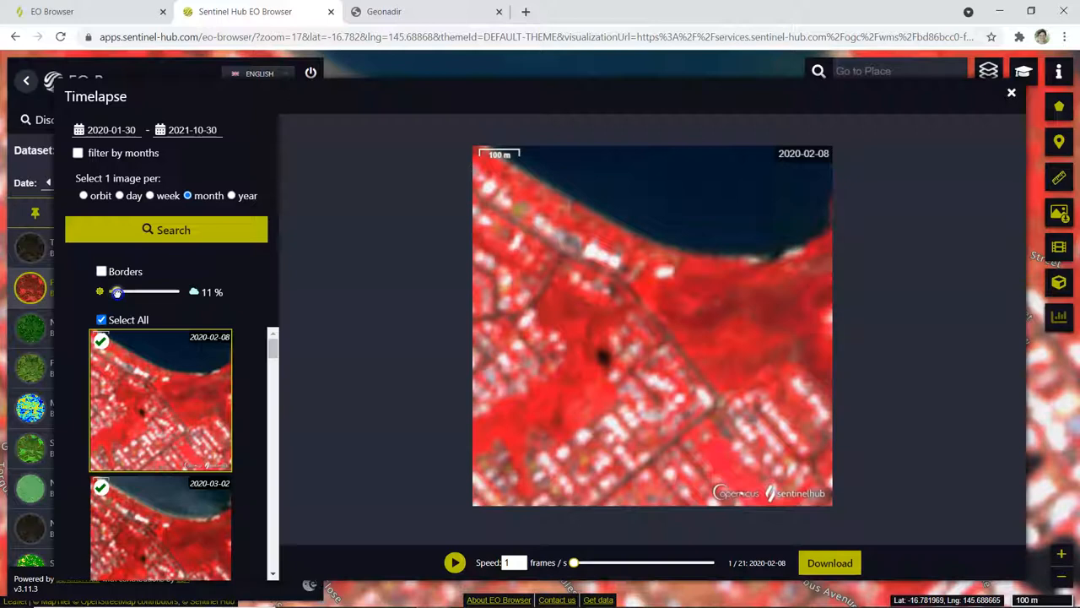
left_click_drag(116, 290, 115, 291)
type("2")
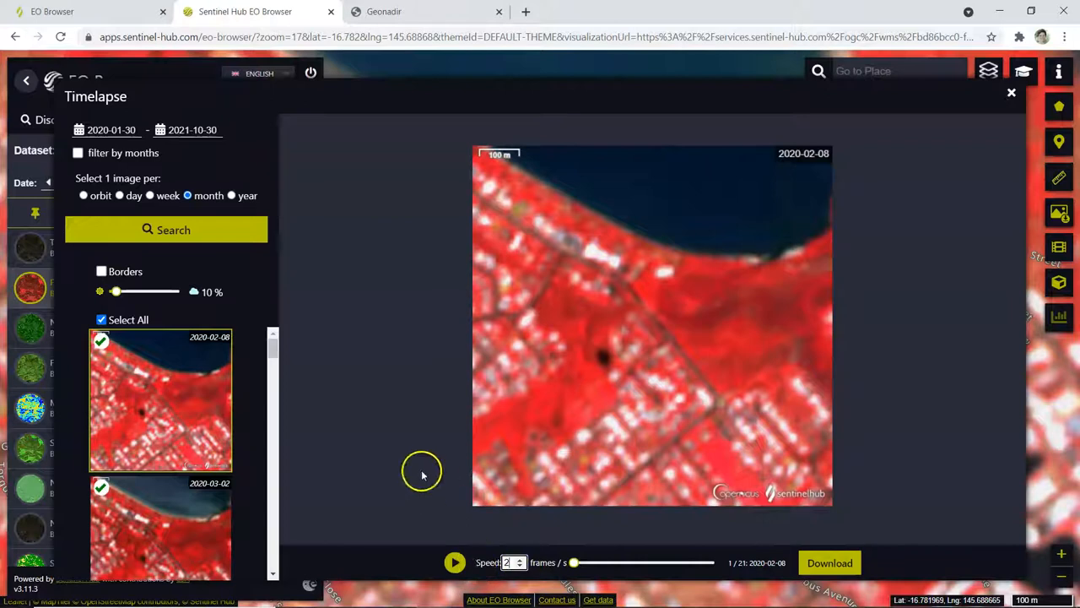
Play the timelapse at 2 frames per second, stopping and restarting the preview
left_click(452, 562)
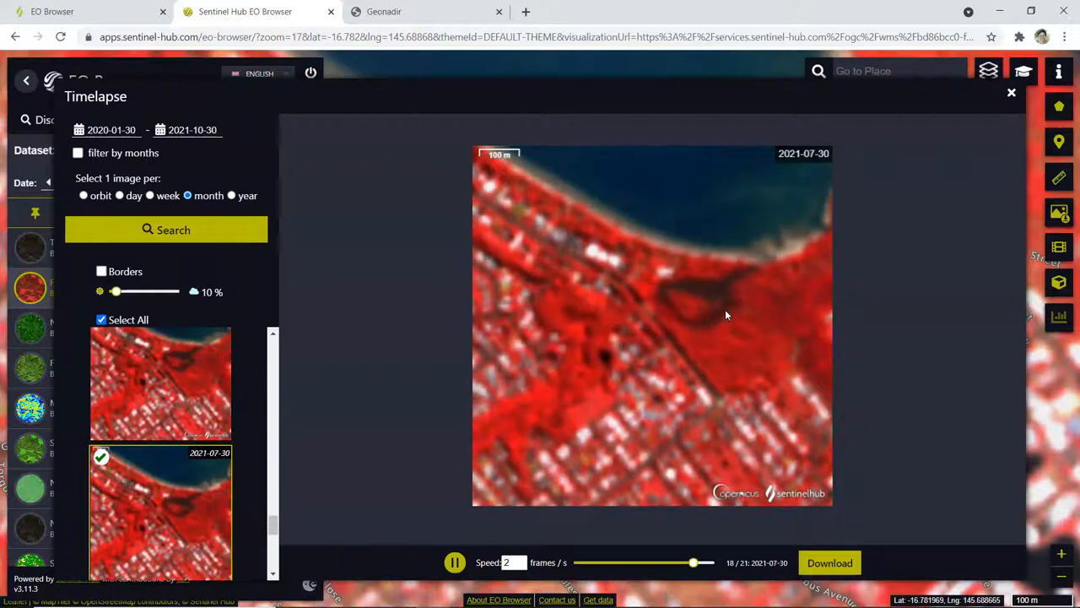
left_click(452, 562)
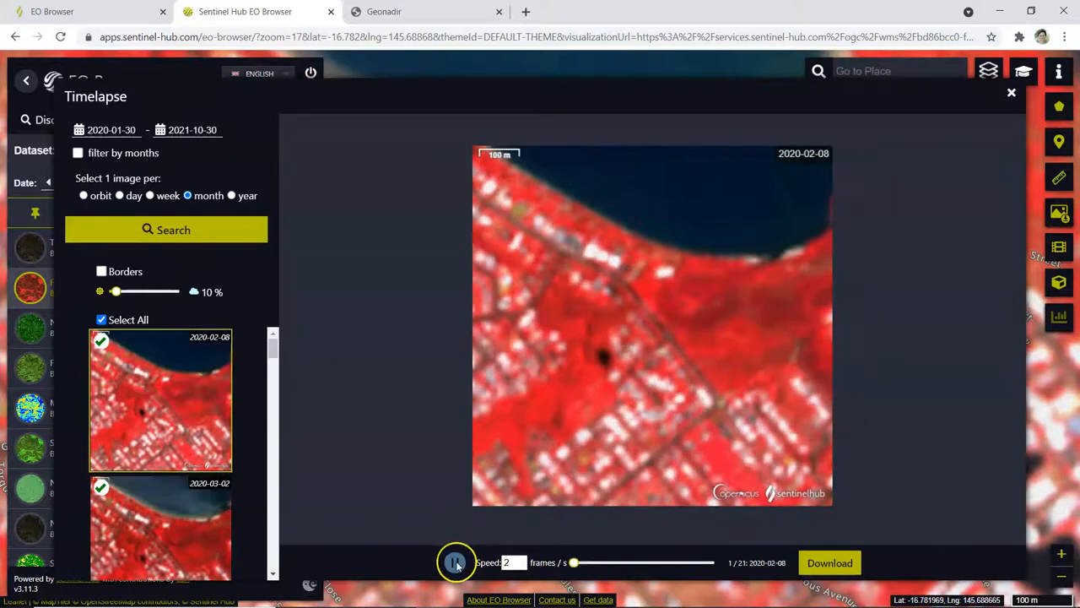
left_click(449, 562)
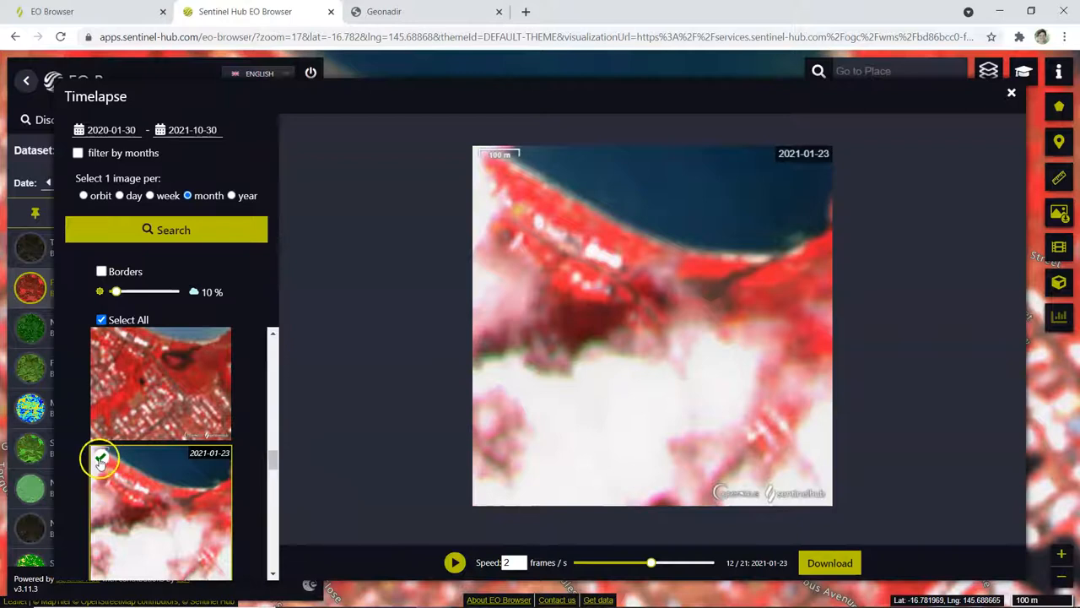
Untick the cloudy 2021-01-23 frame, replay the 19-frame timelapse, then view the GIF in IrfanView
left_click(101, 459)
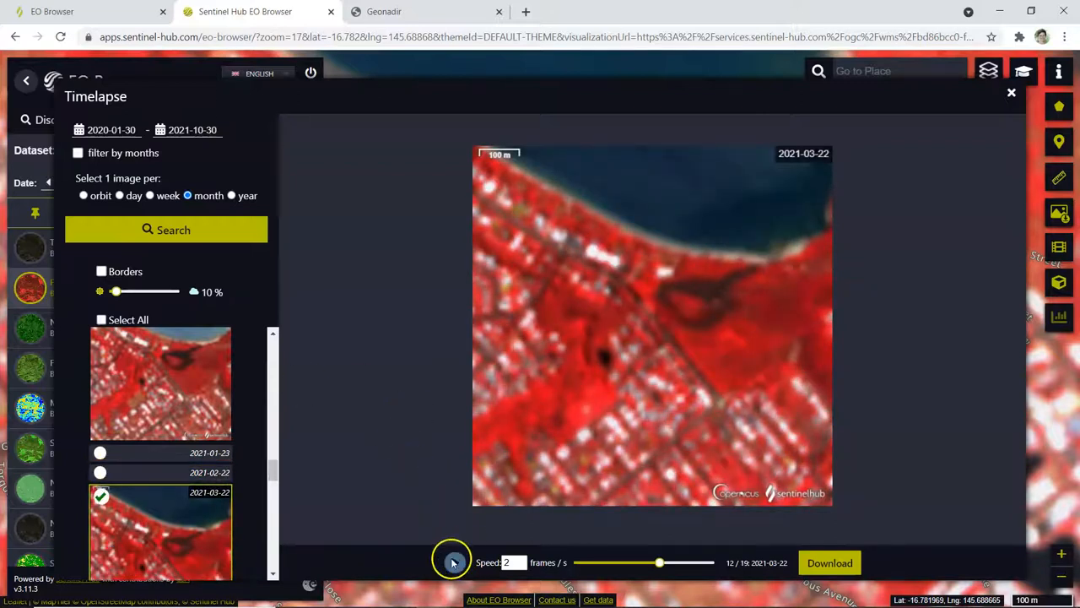
left_click(452, 564)
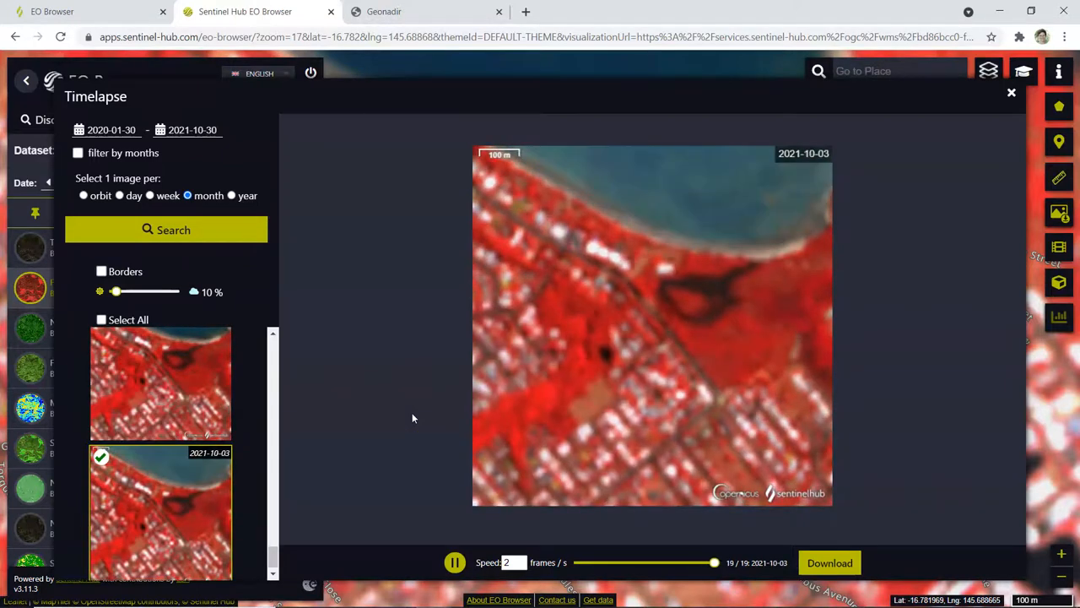
left_click(456, 560)
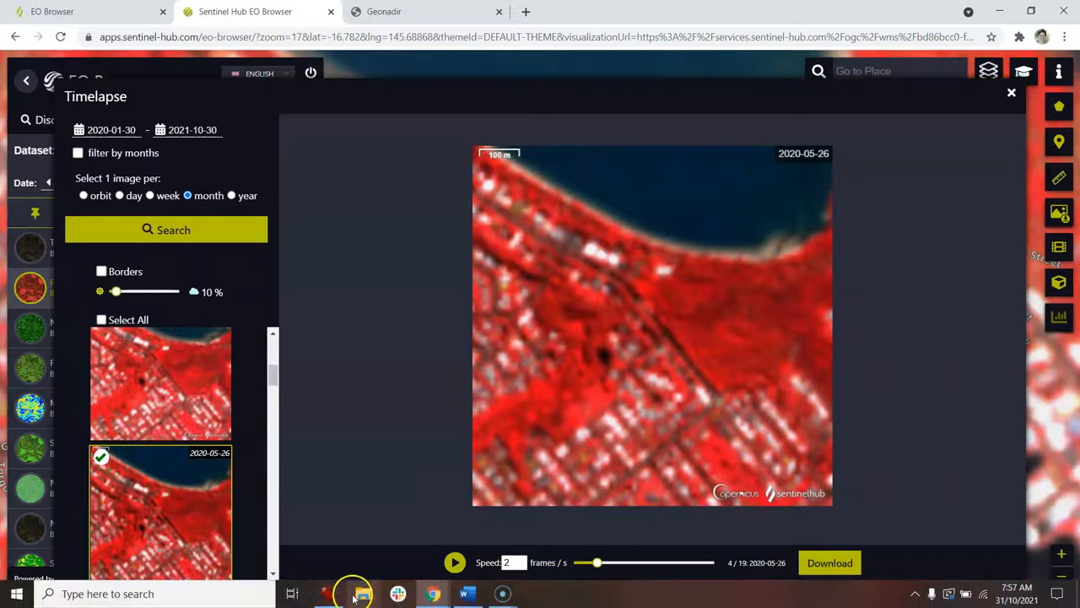
left_click(362, 594)
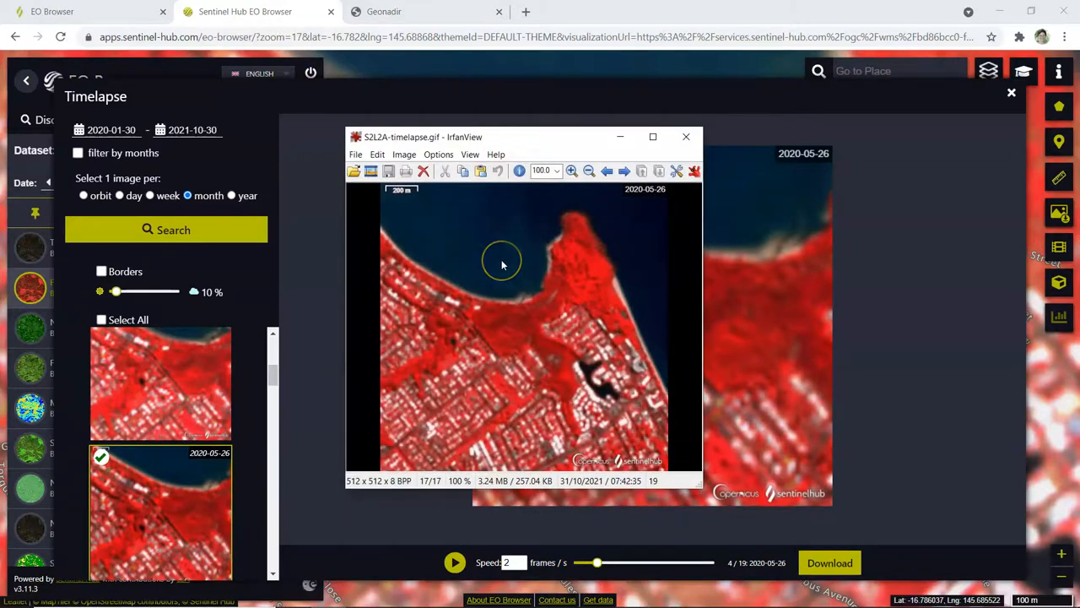